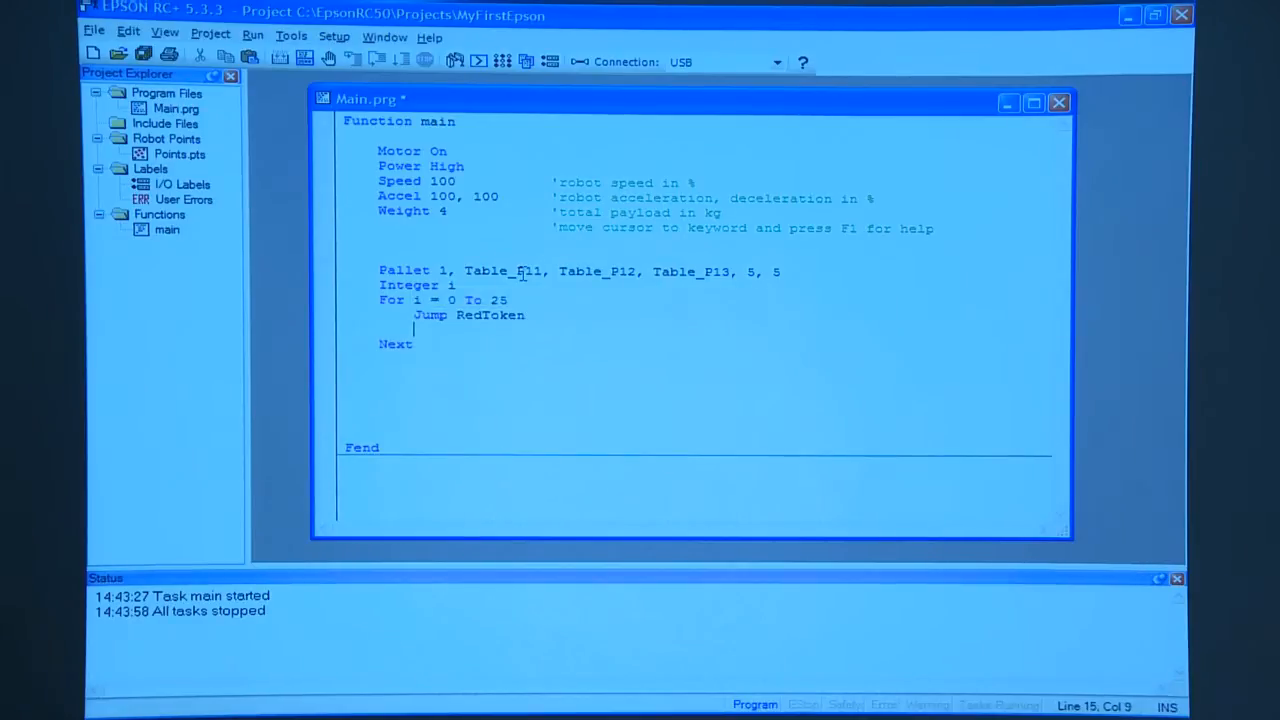
# Add Jump Pallet(1, i) inside the For loop after Jump RedToken.
pyautogui.write('pa')
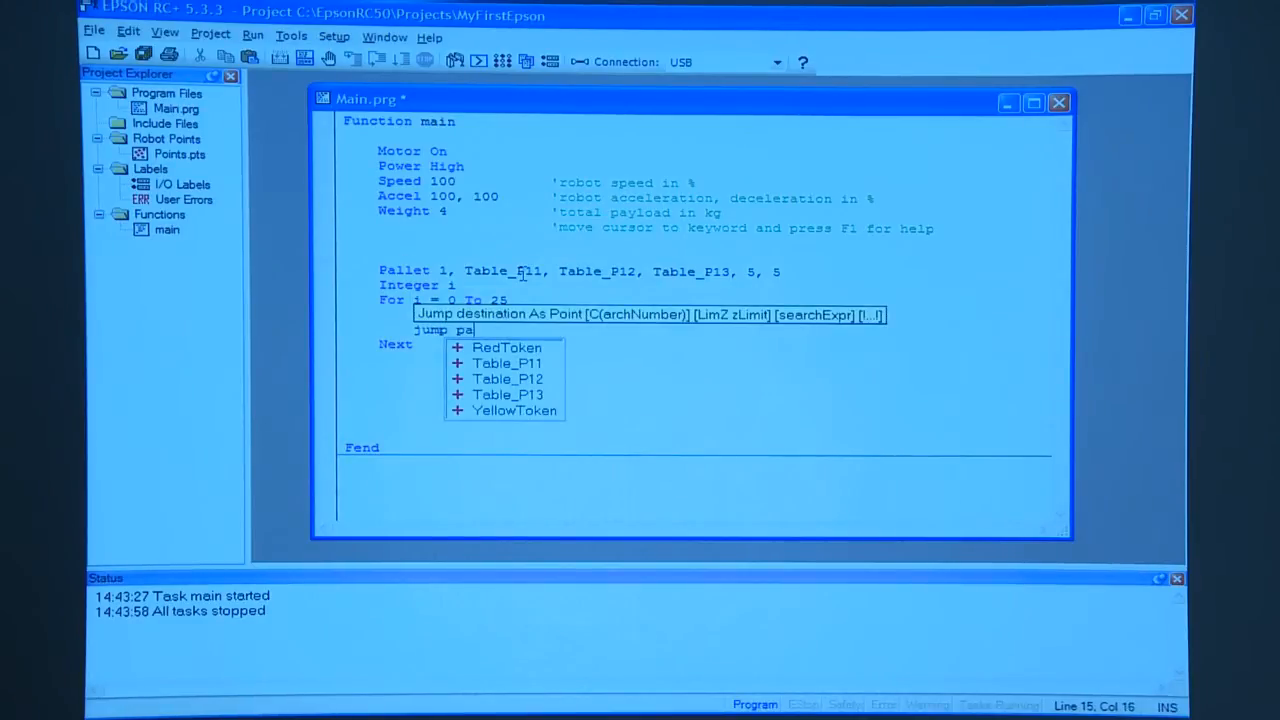
pyautogui.write('llet(1, i')
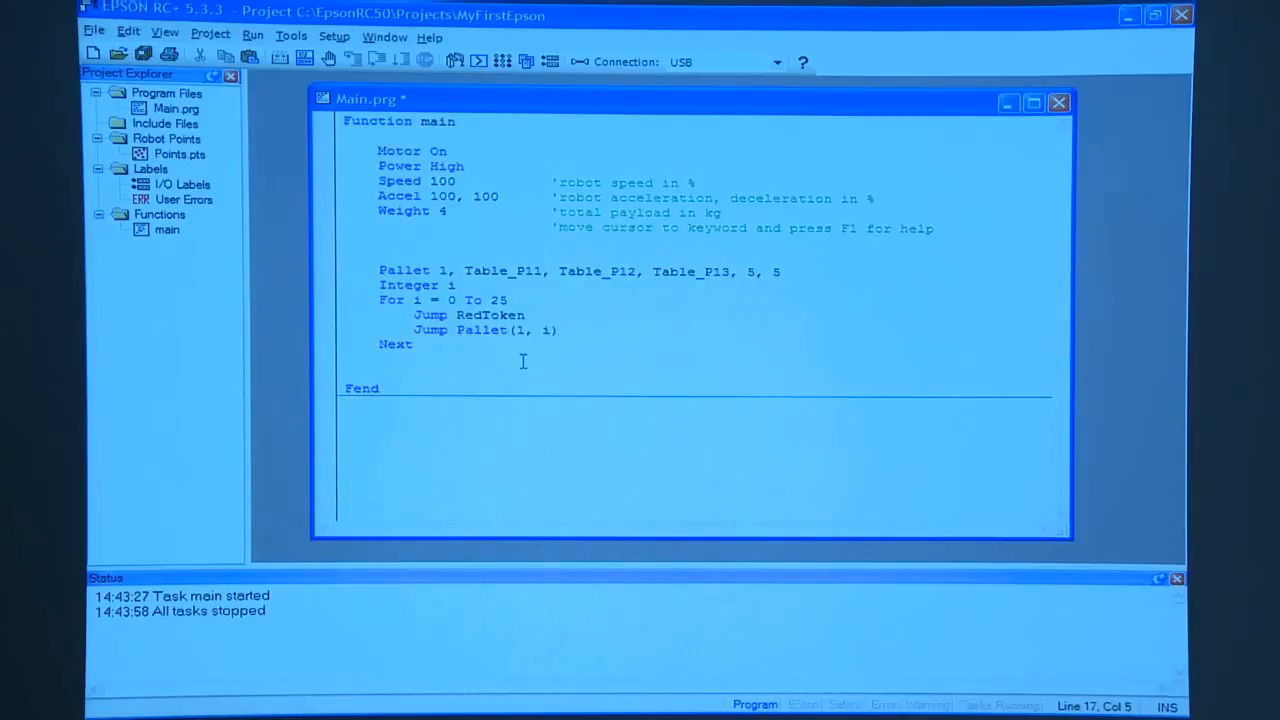
# Build Main.prg with F5 and start function main from the Run window.
pyautogui.press('f5')
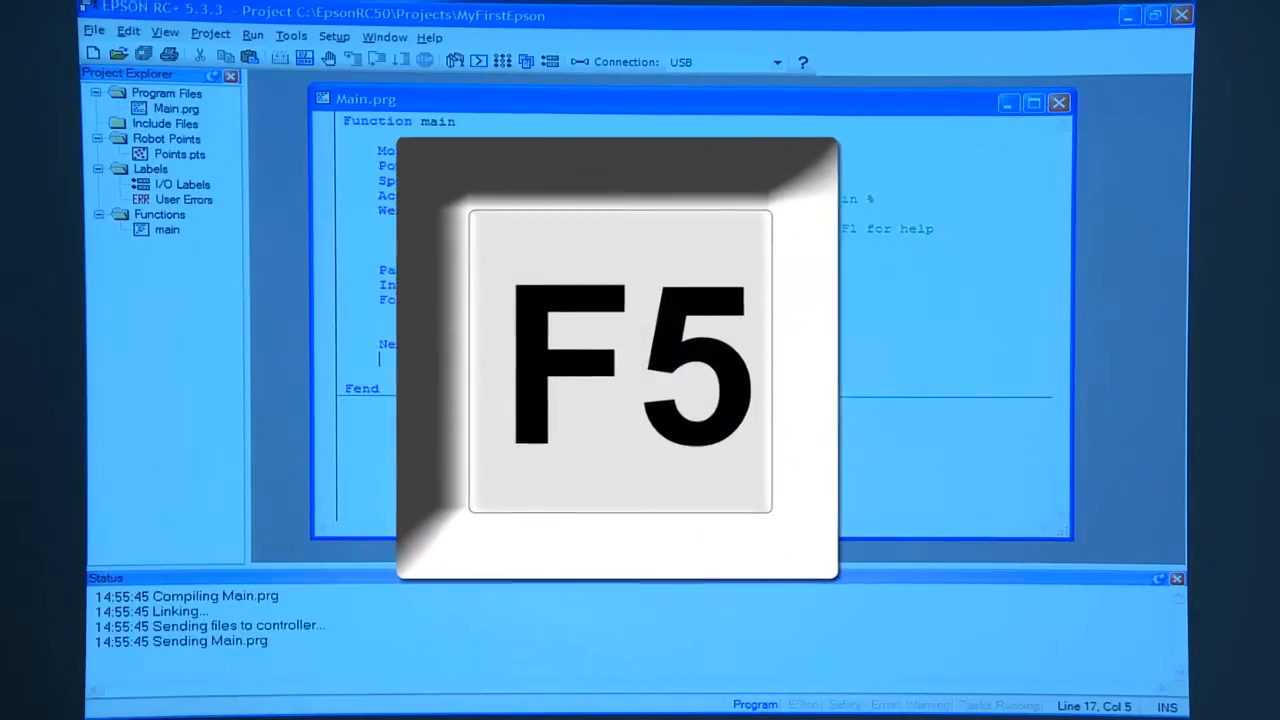
pyautogui.press('f5')
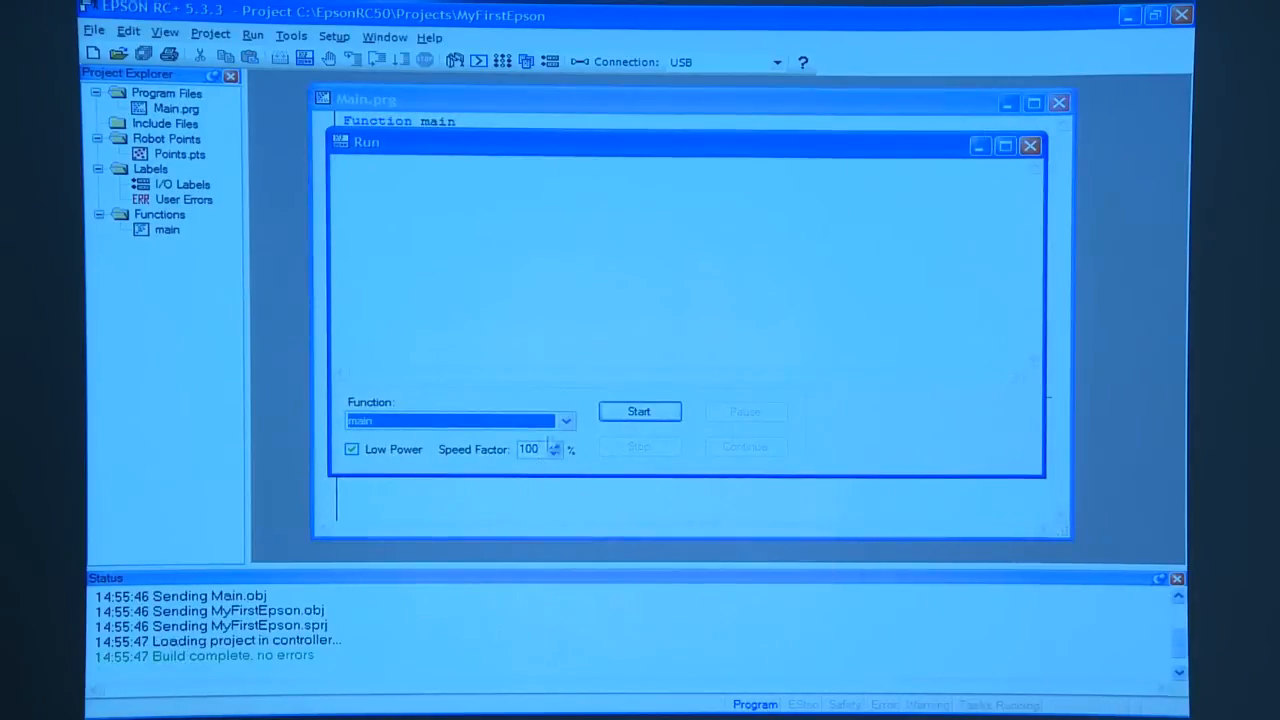
pyautogui.click(640, 412)
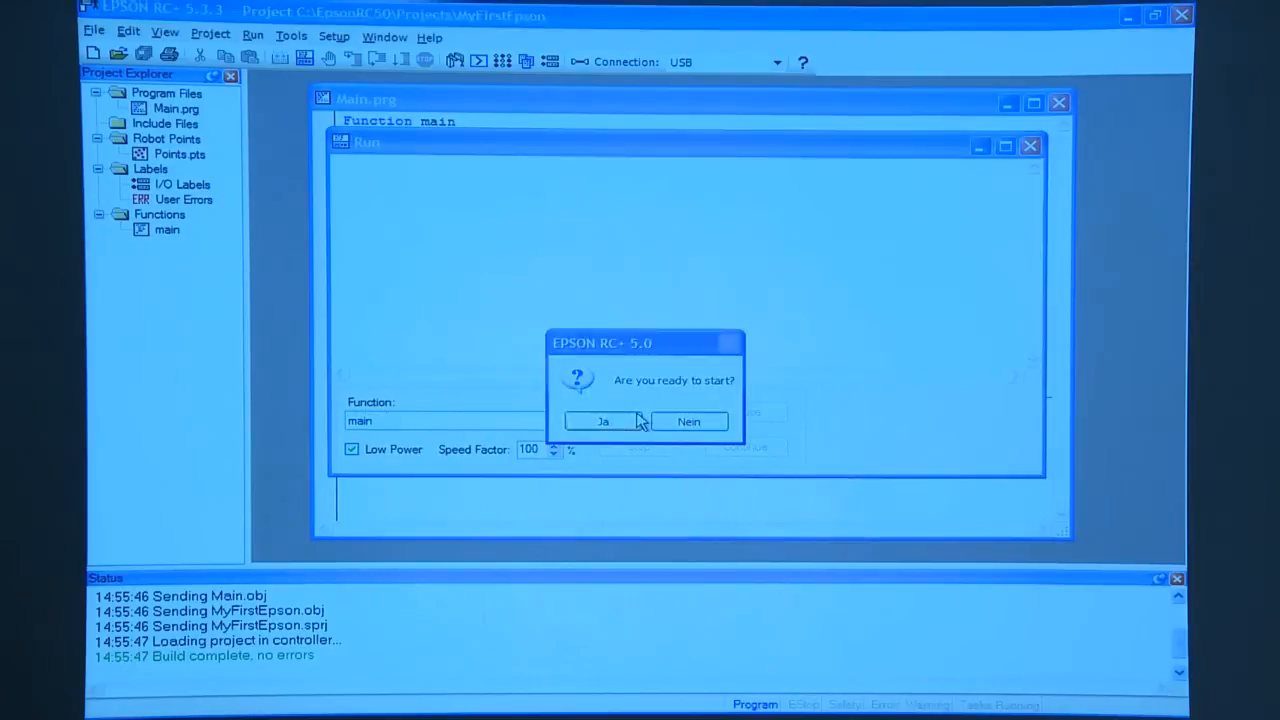